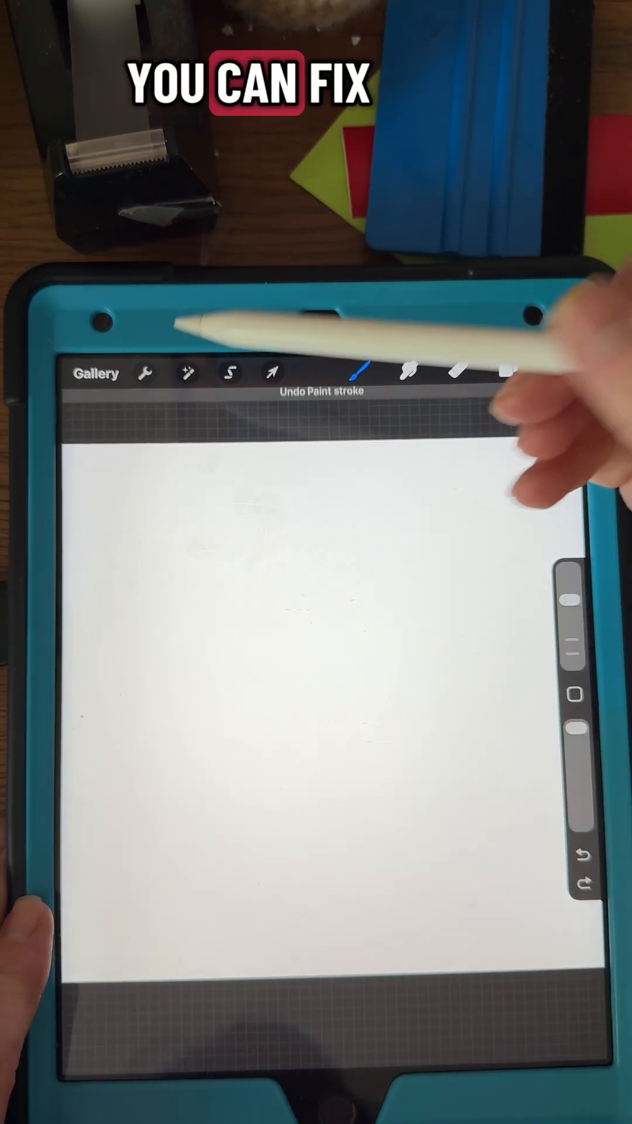
# Bring up the Procreate preferences panel from the Actions menu.
pyautogui.click(145, 374)
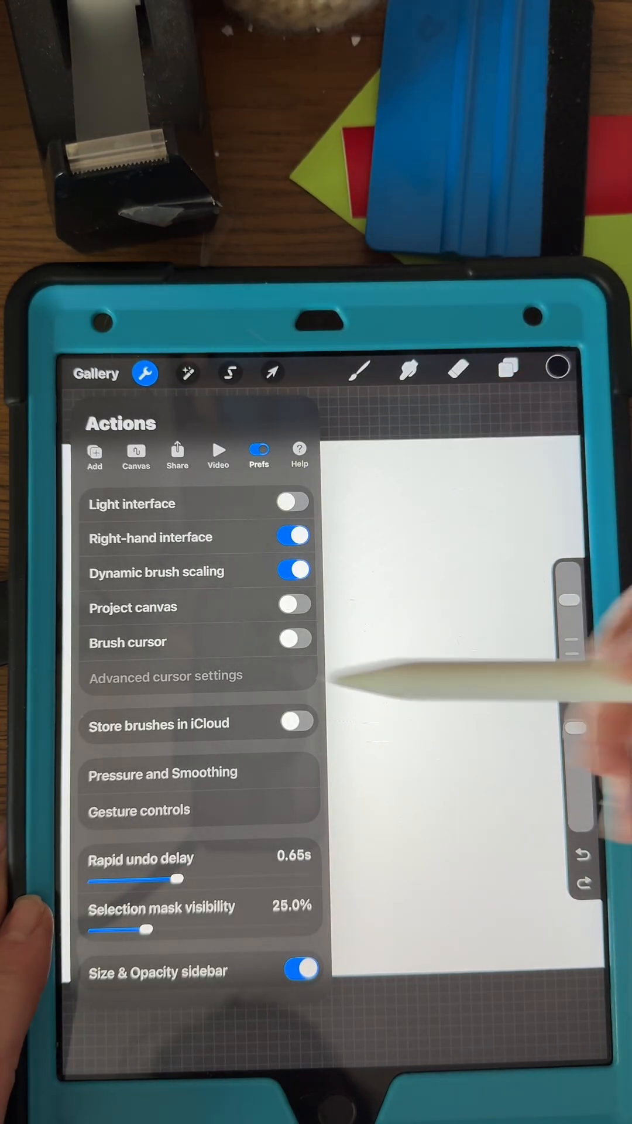
# In Pressure and Smoothing, bend the app pressure curve's midpoint below the diagonal.
pyautogui.click(163, 773)
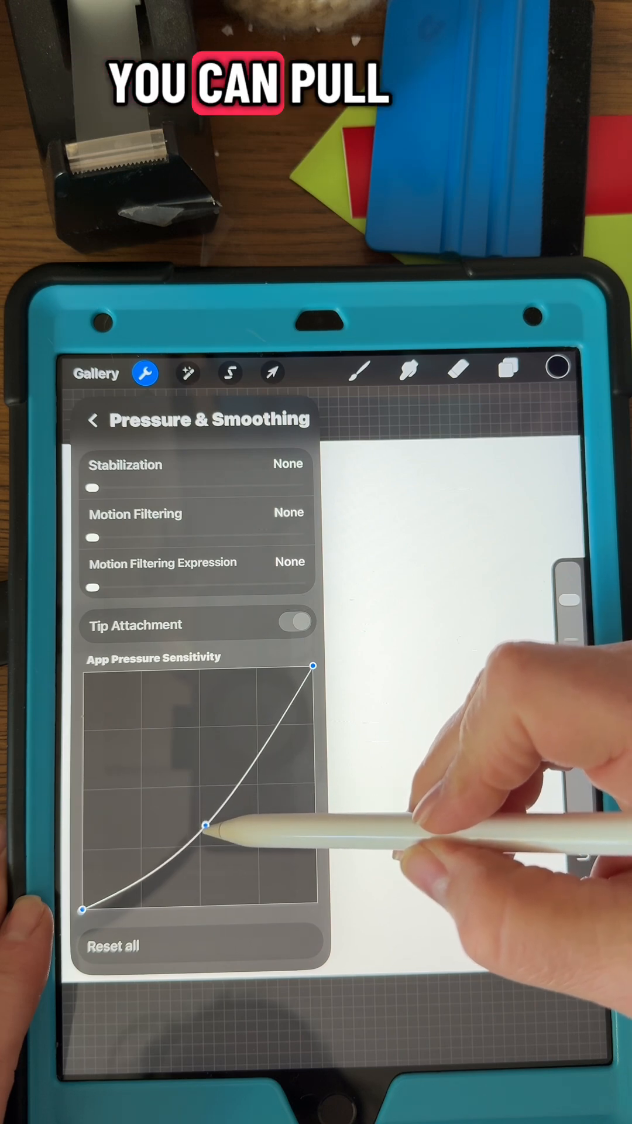
pyautogui.moveTo(208, 842); pyautogui.dragTo(213, 871)
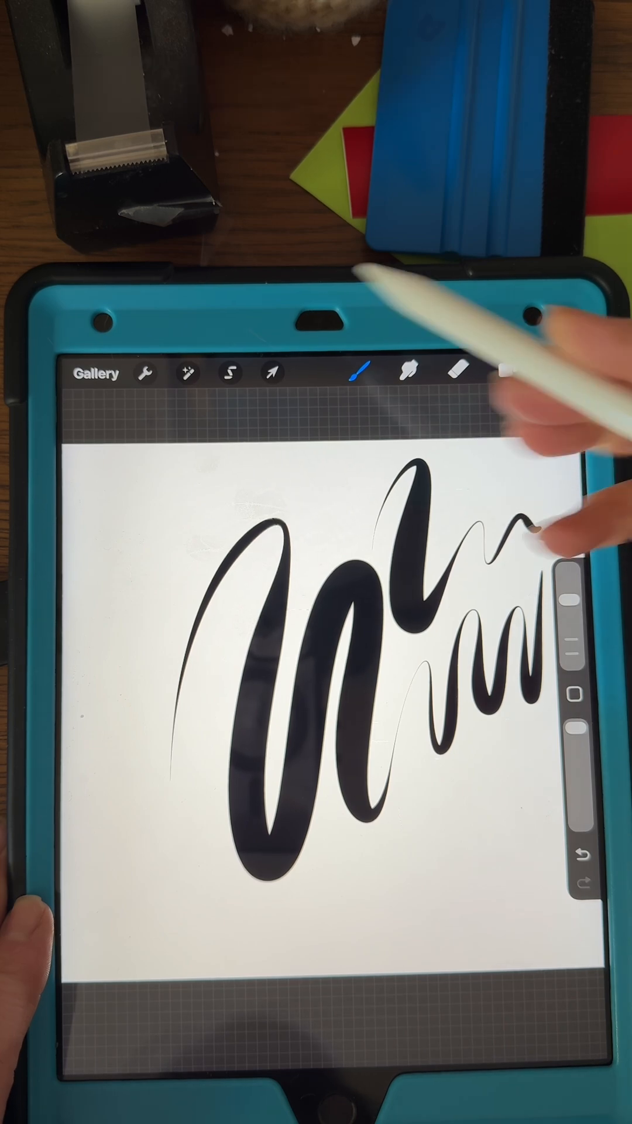
# After test strokes, return to the preferences panel via the Actions menu.
pyautogui.click(145, 372)
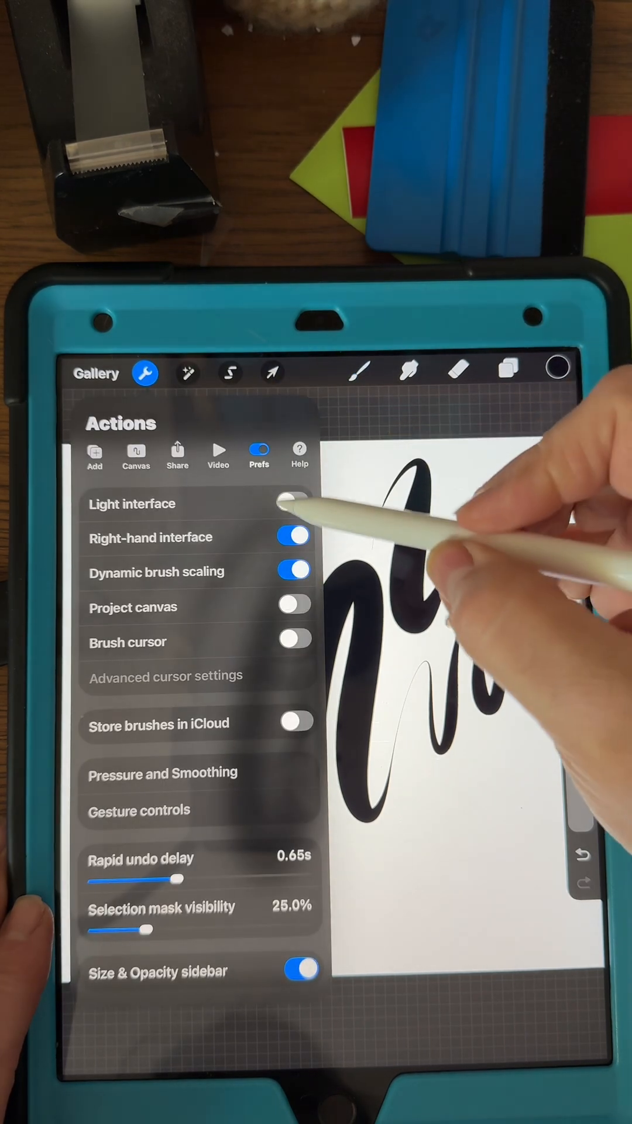
# In Pressure and Smoothing, drag the curve's midpoint back toward a straight diagonal.
pyautogui.click(163, 773)
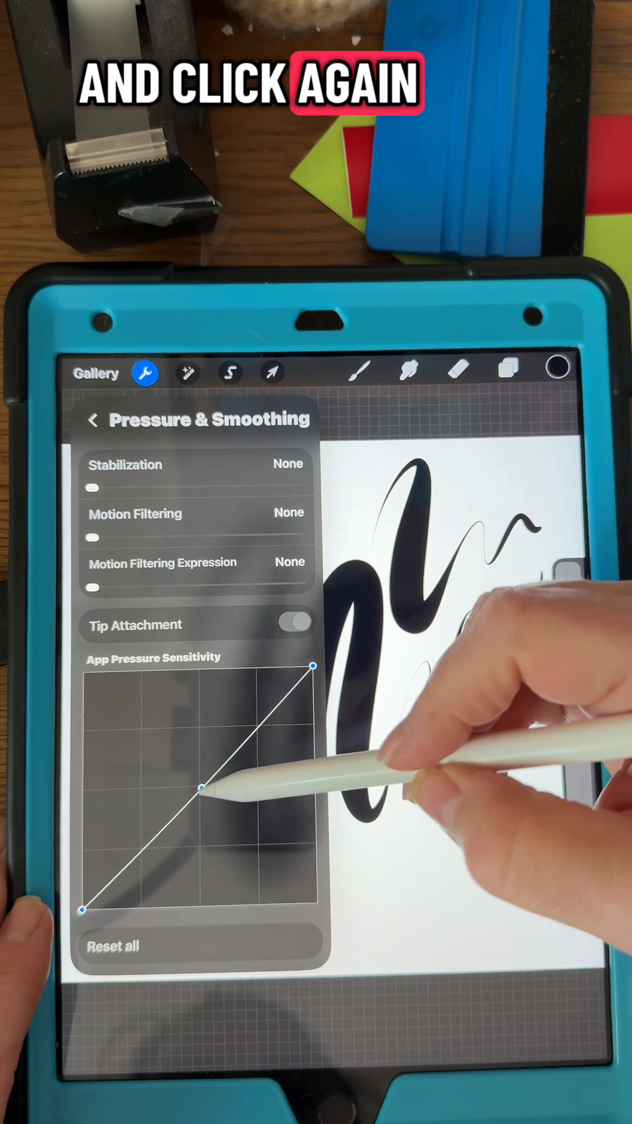
pyautogui.moveTo(201, 787); pyautogui.dragTo(141, 695)
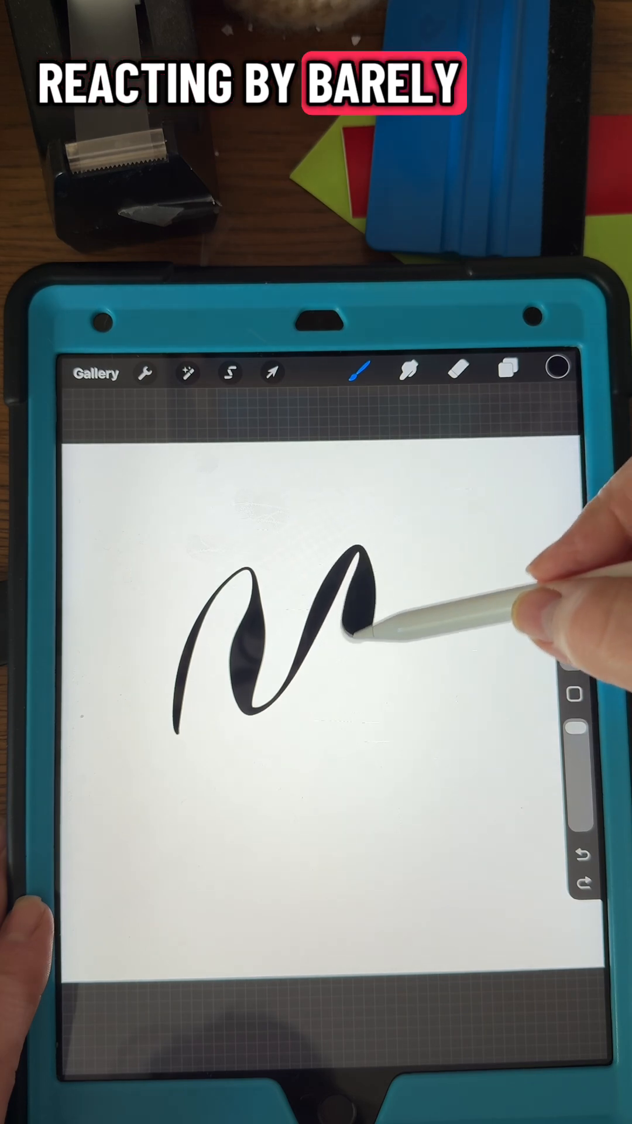
# Draw a long swooping test stroke down the canvas with varying pressure.
pyautogui.moveTo(372, 631); pyautogui.dragTo(459, 881)
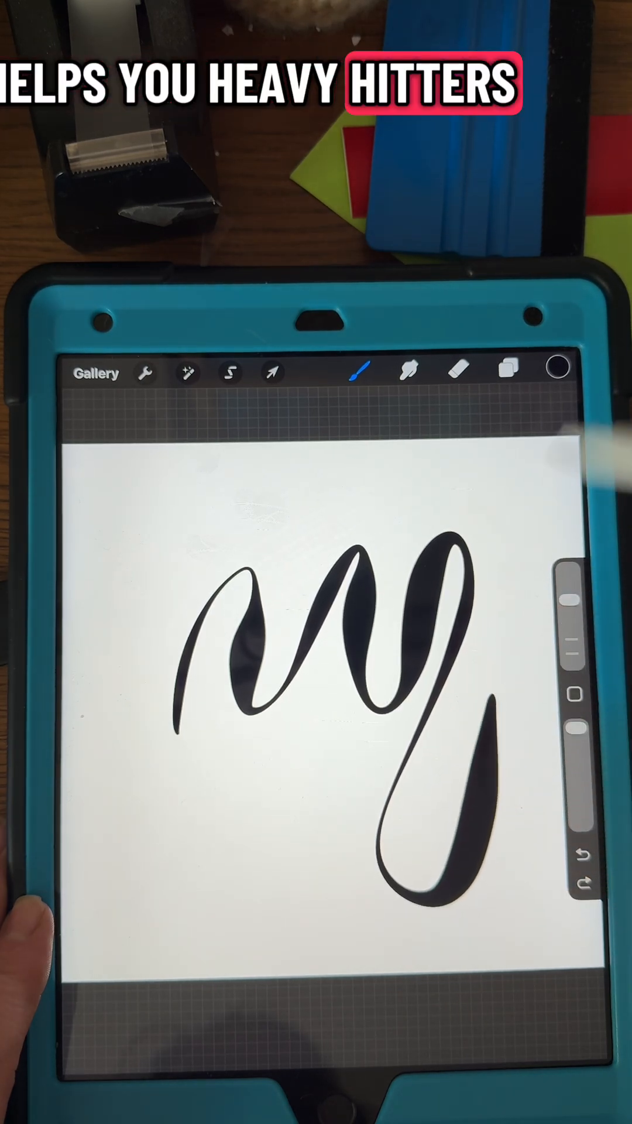